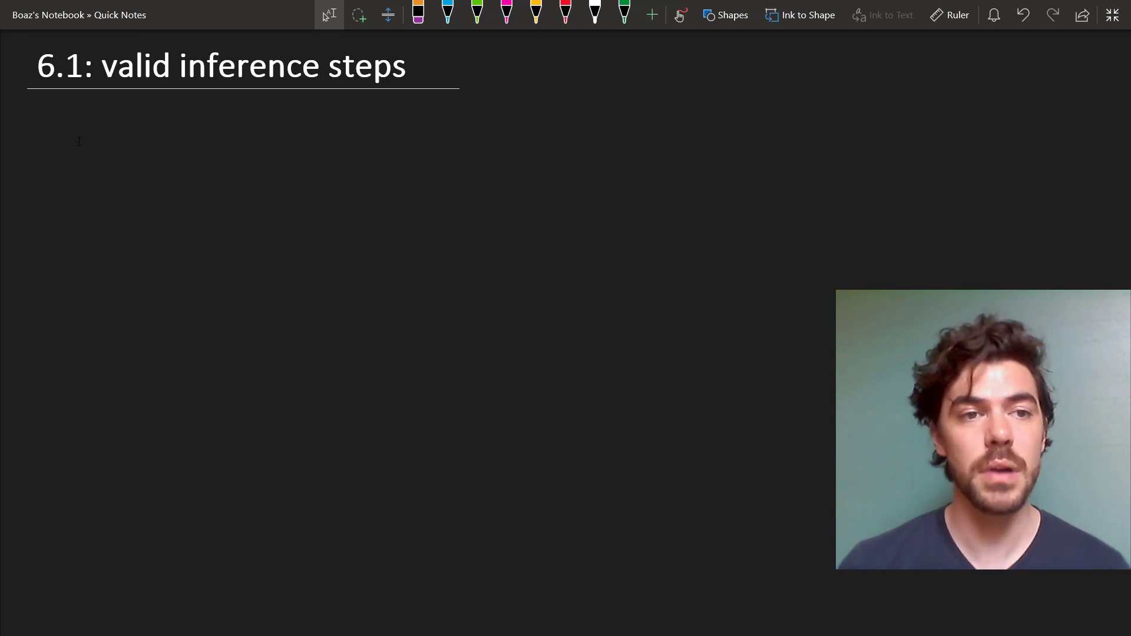
# Step: Ink in white a Fitch bar with premises P1…Pn above the line, Q1…Qn and R below, and a=a
pyautogui.click(595, 15)
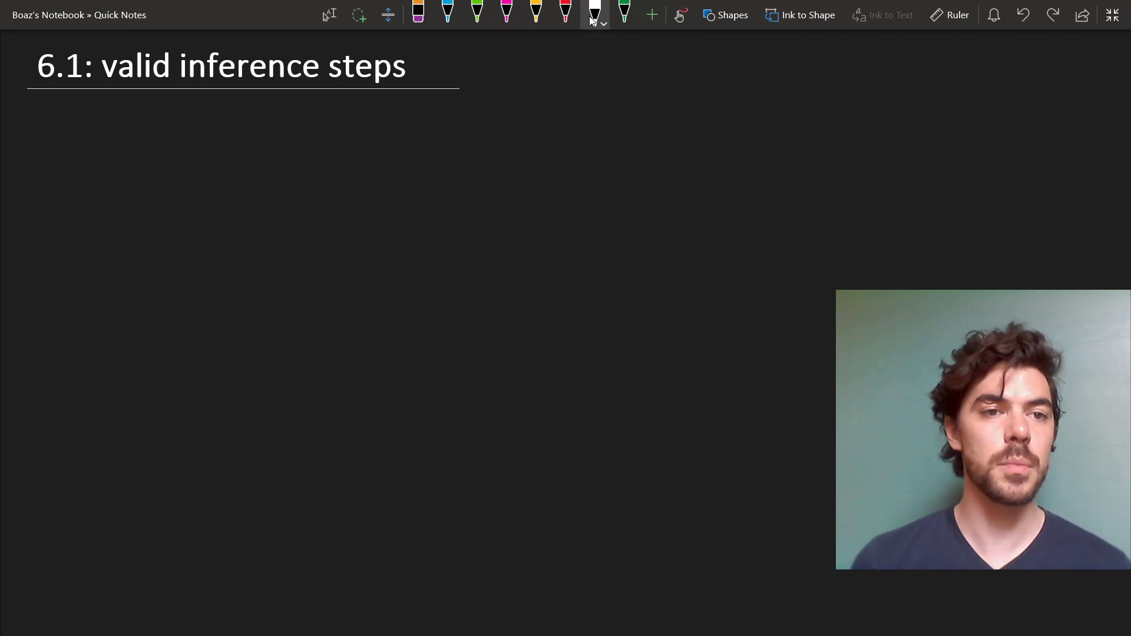
pyautogui.moveTo(70, 126); pyautogui.dragTo(70, 231)
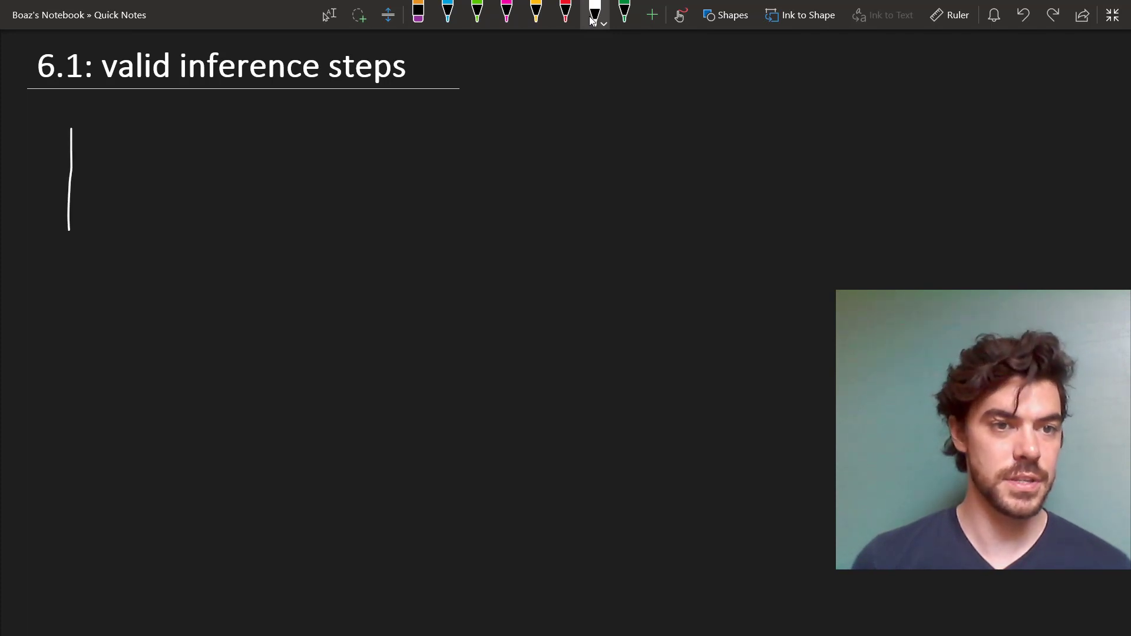
pyautogui.moveTo(69, 231); pyautogui.dragTo(70, 436)
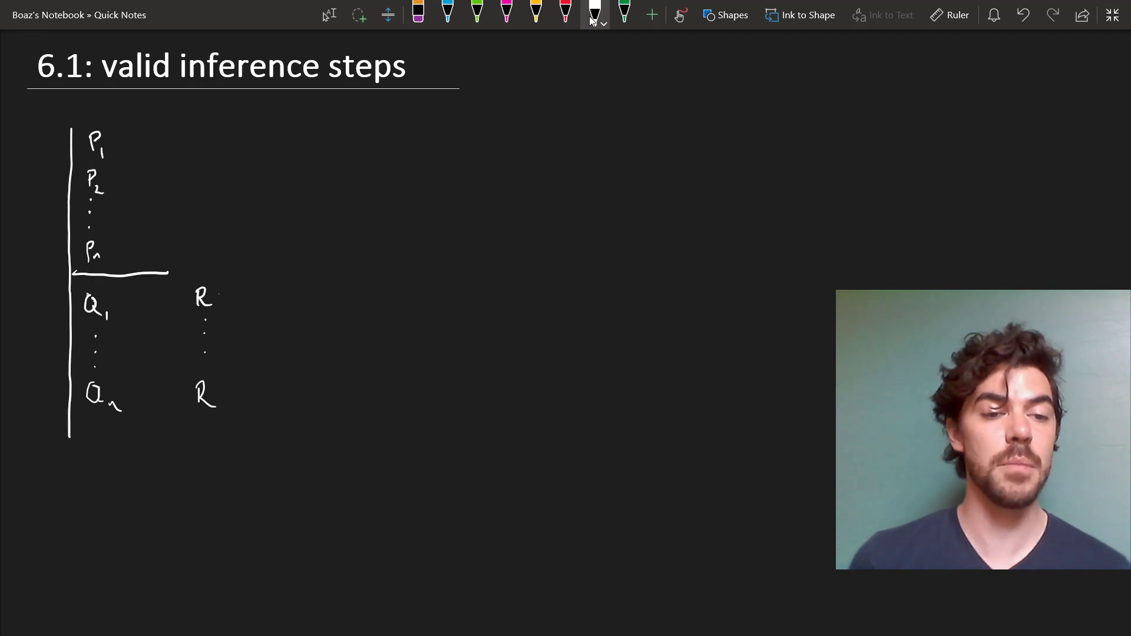
pyautogui.moveTo(94, 433); pyautogui.dragTo(130, 440)
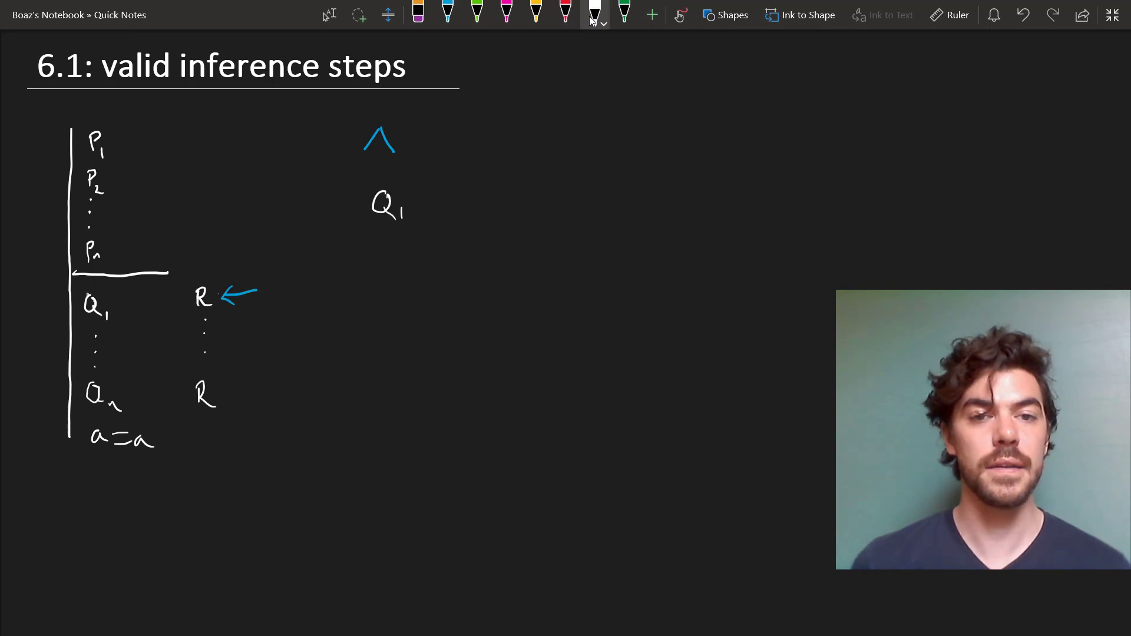
# Step: Write Q1 … Q2 with a brace beneath deriving Q1 ∧ Q2, alongside the Cube(a)/Between(a,b,c) example
pyautogui.moveTo(415, 210); pyautogui.dragTo(480, 205)
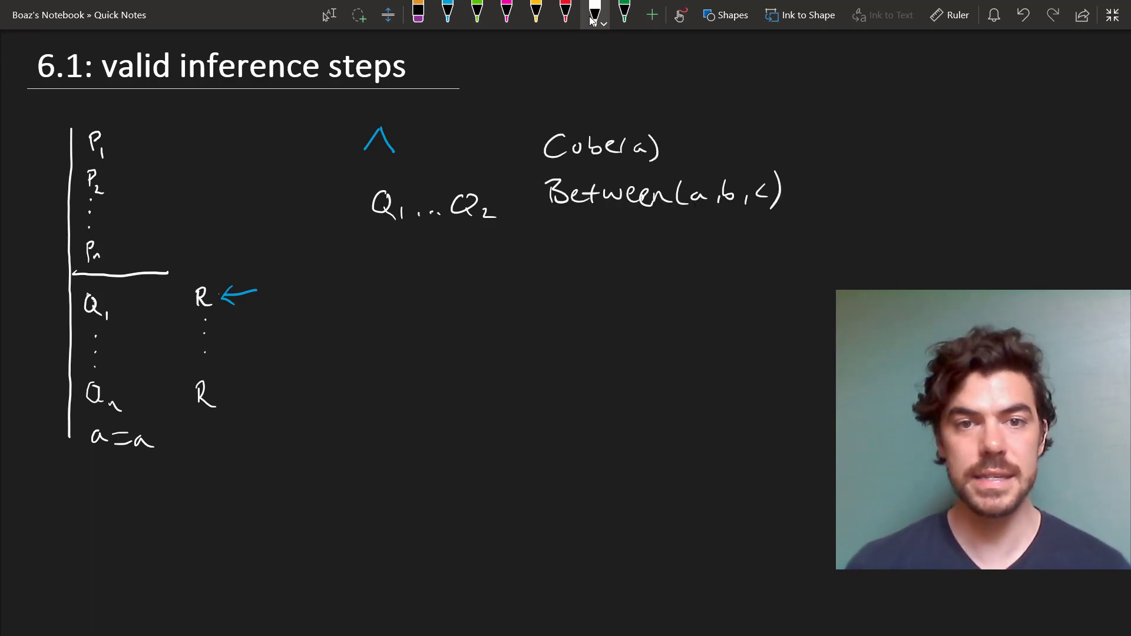
pyautogui.moveTo(370, 236); pyautogui.dragTo(412, 234)
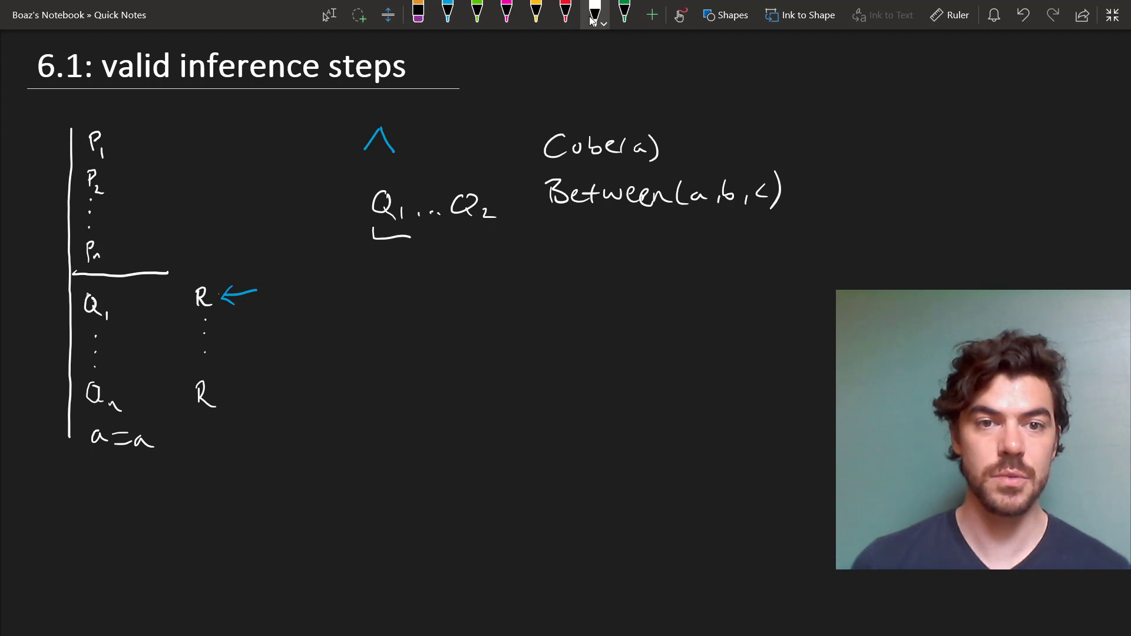
pyautogui.moveTo(370, 231); pyautogui.dragTo(506, 231)
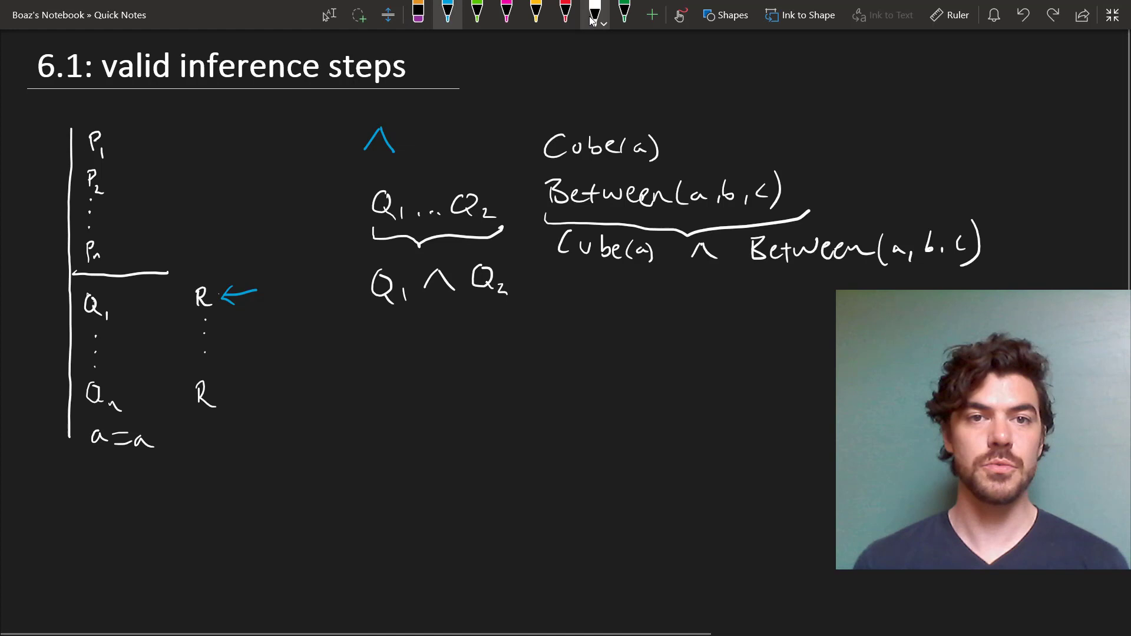
pyautogui.click(536, 13)
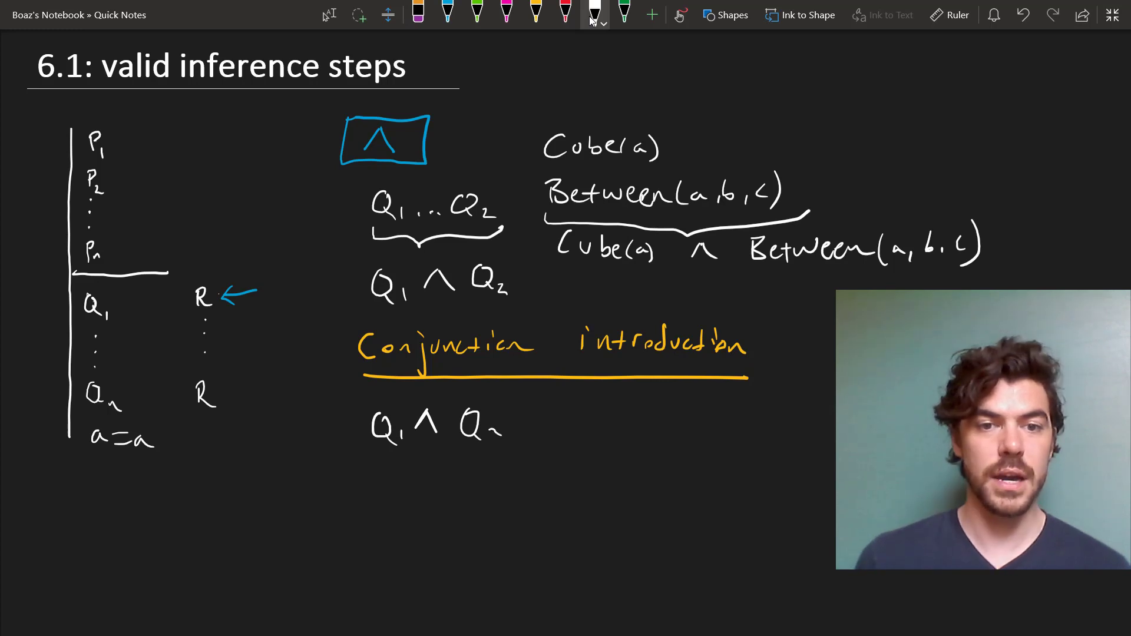
# Step: Split Q1 ∧ Q2 into Q1 and Q2 below and begin the rule's orange title
pyautogui.moveTo(367, 455); pyautogui.dragTo(433, 462)
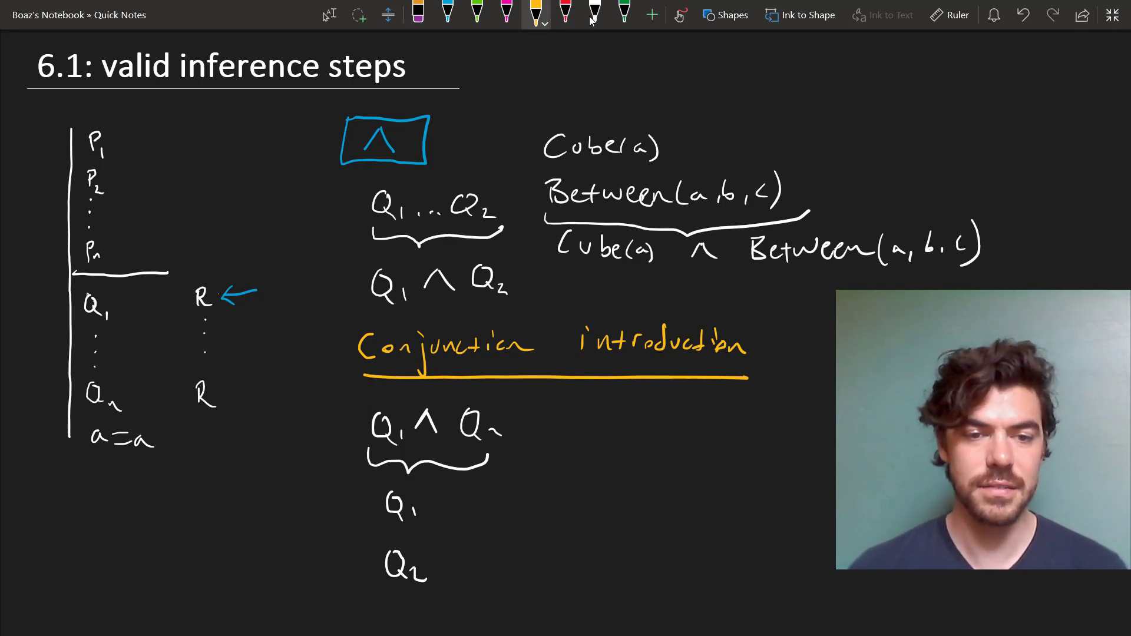
pyautogui.moveTo(378, 584); pyautogui.dragTo(368, 616)
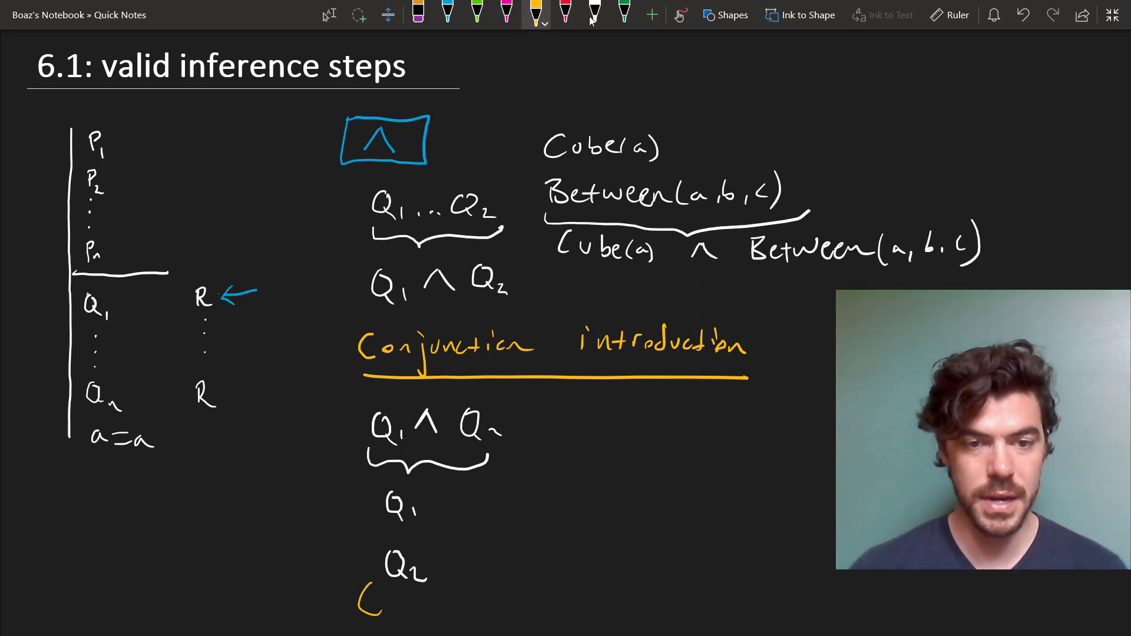
pyautogui.scroll(-3)
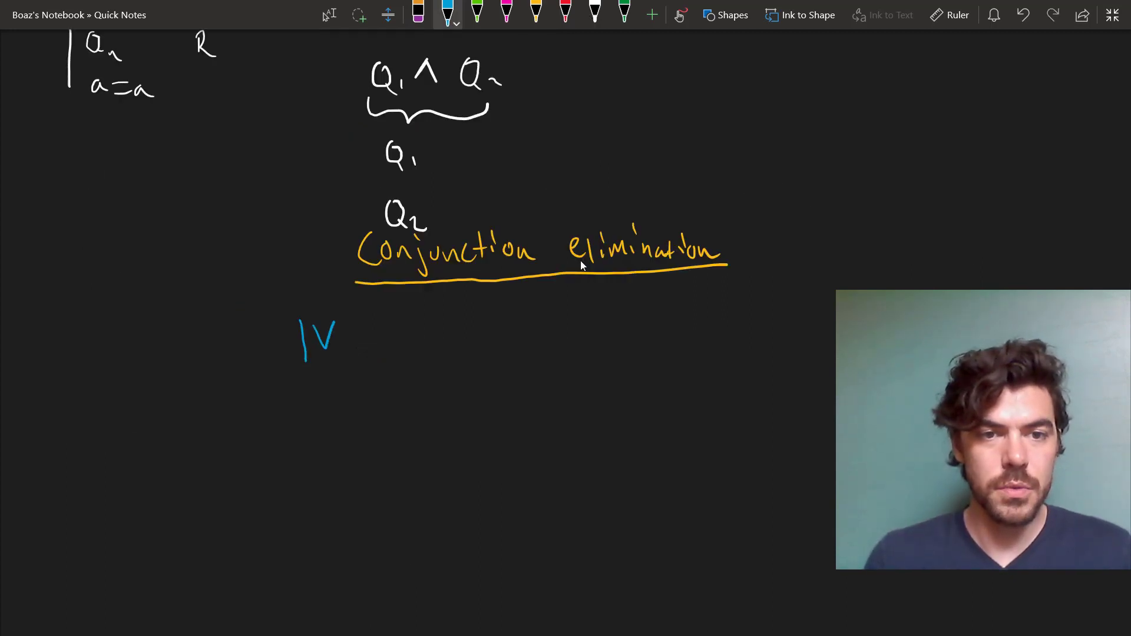
# Step: Box ∨ in blue and ink Q1 … deriving Q1 ∨ Q2, titled 'Disjunction introduction', then pick the magenta pen
pyautogui.moveTo(302, 317); pyautogui.dragTo(347, 360)
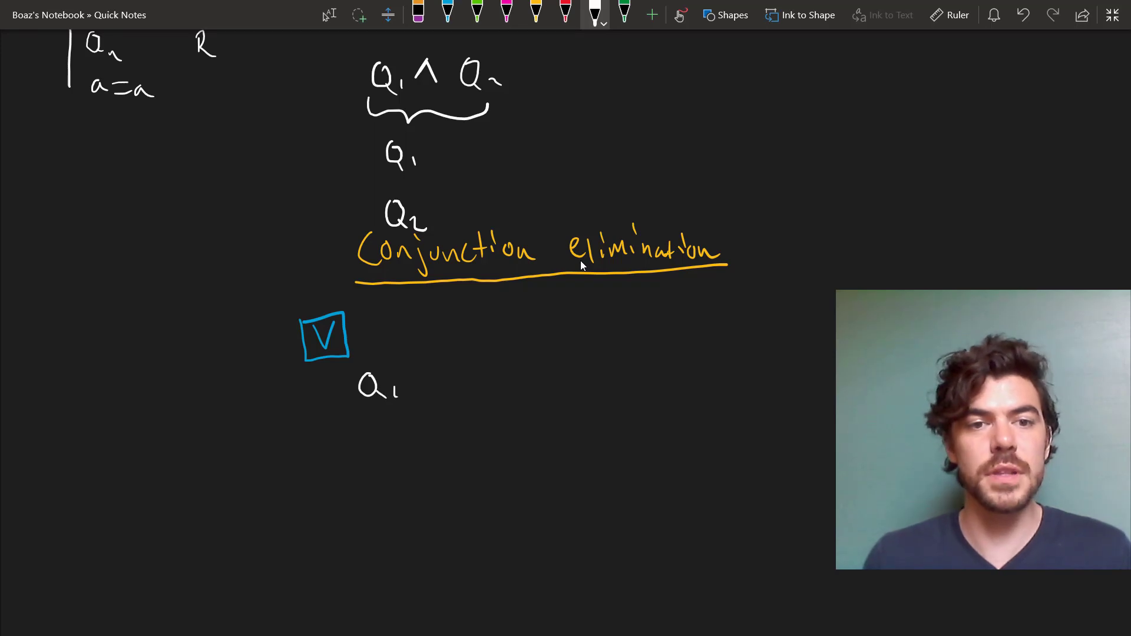
pyautogui.moveTo(368, 325); pyautogui.dragTo(378, 415)
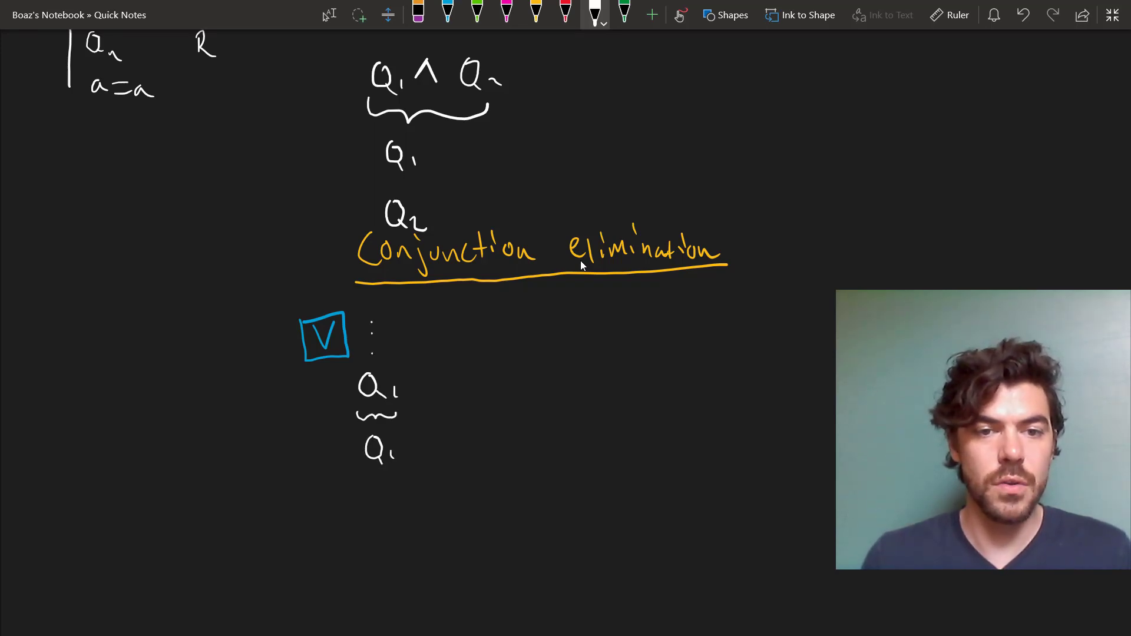
pyautogui.moveTo(414, 448); pyautogui.dragTo(469, 448)
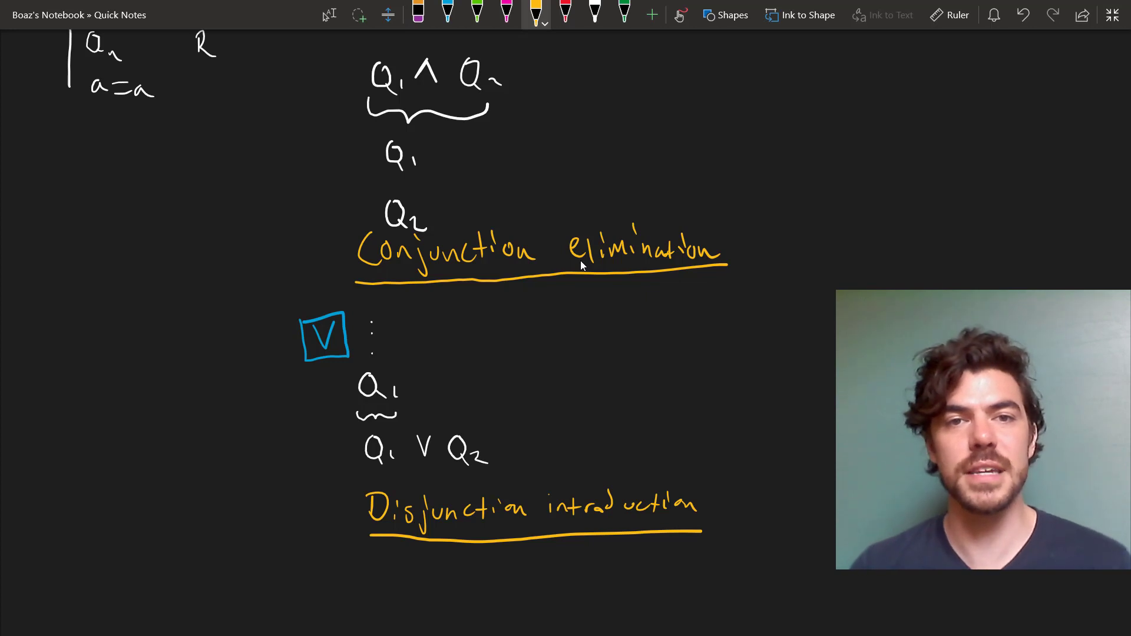
pyautogui.click(506, 13)
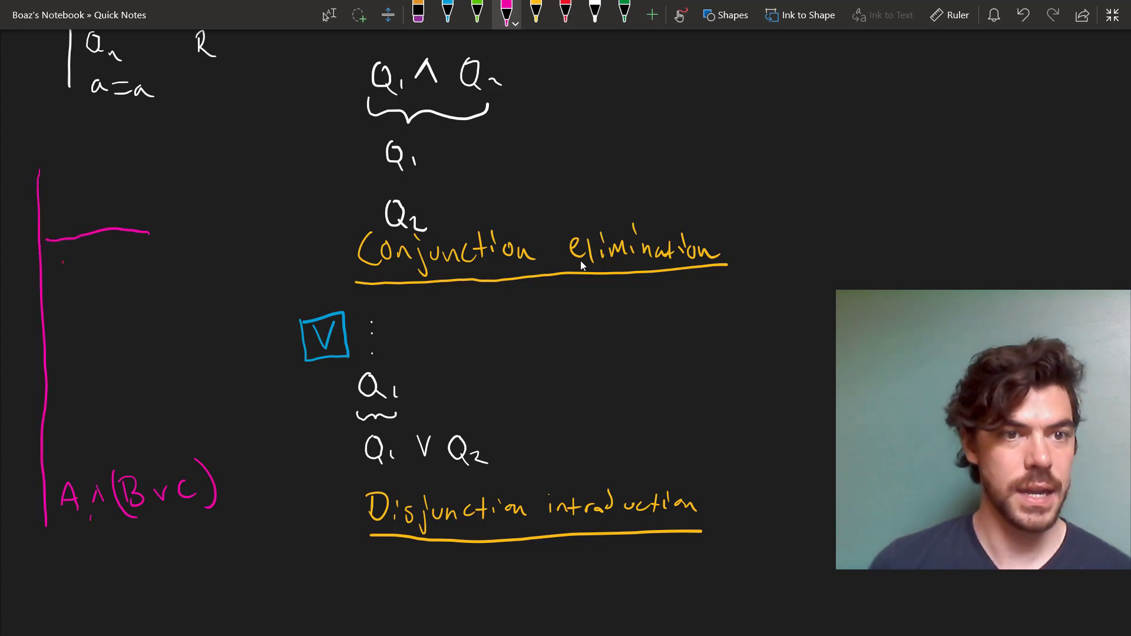
# Step: Draw a magenta Fitch bar with the conclusion A ∧ (B ∨ C) at its bottom
pyautogui.write('A')
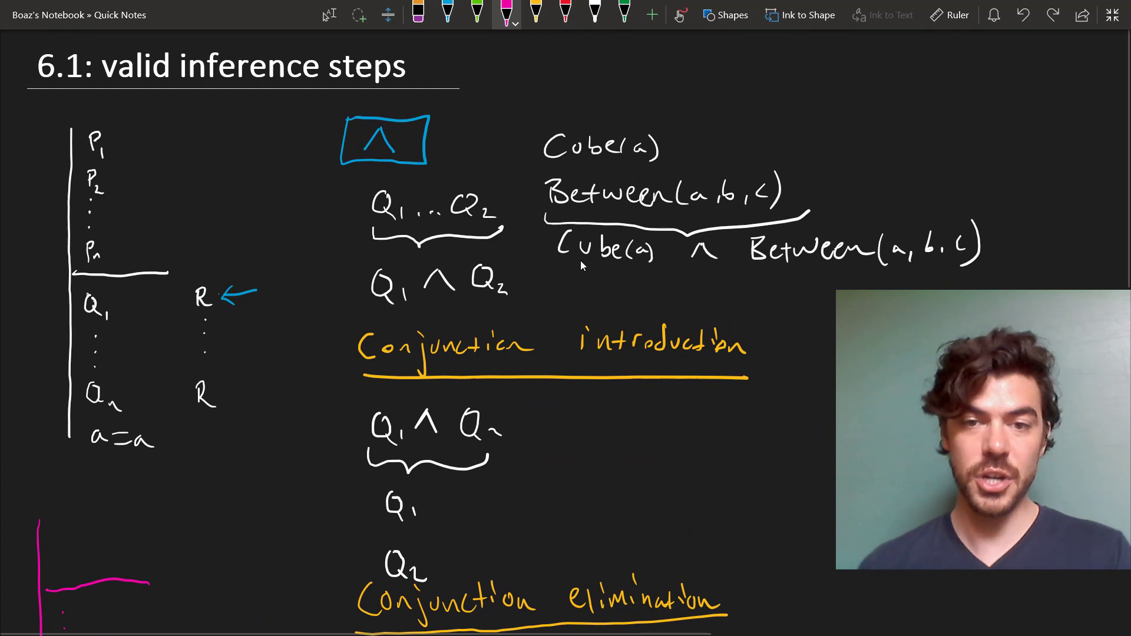
# Step: Write '(Addition)' in orange beneath the Disjunction introduction heading
pyautogui.scroll(-3)
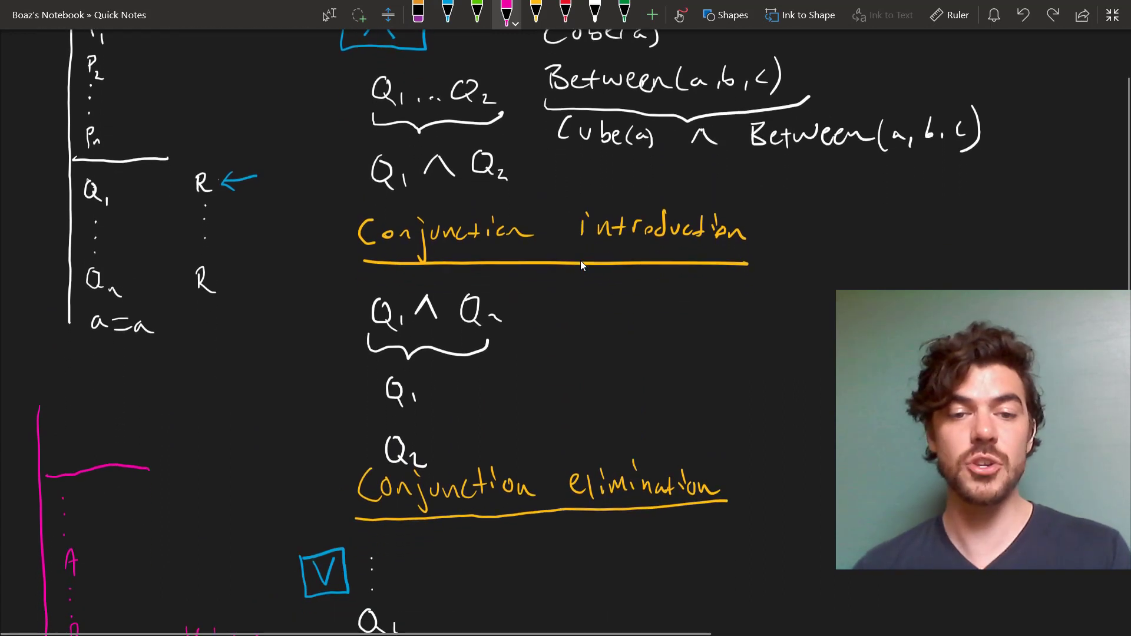
pyautogui.scroll(-3)
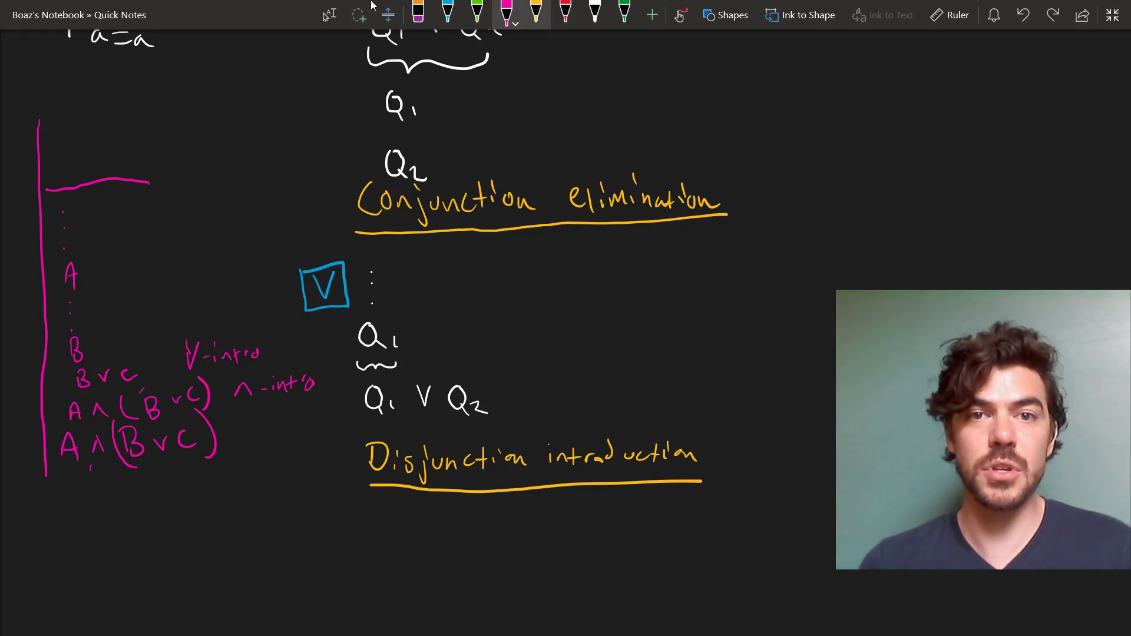
pyautogui.write('(Addition)')
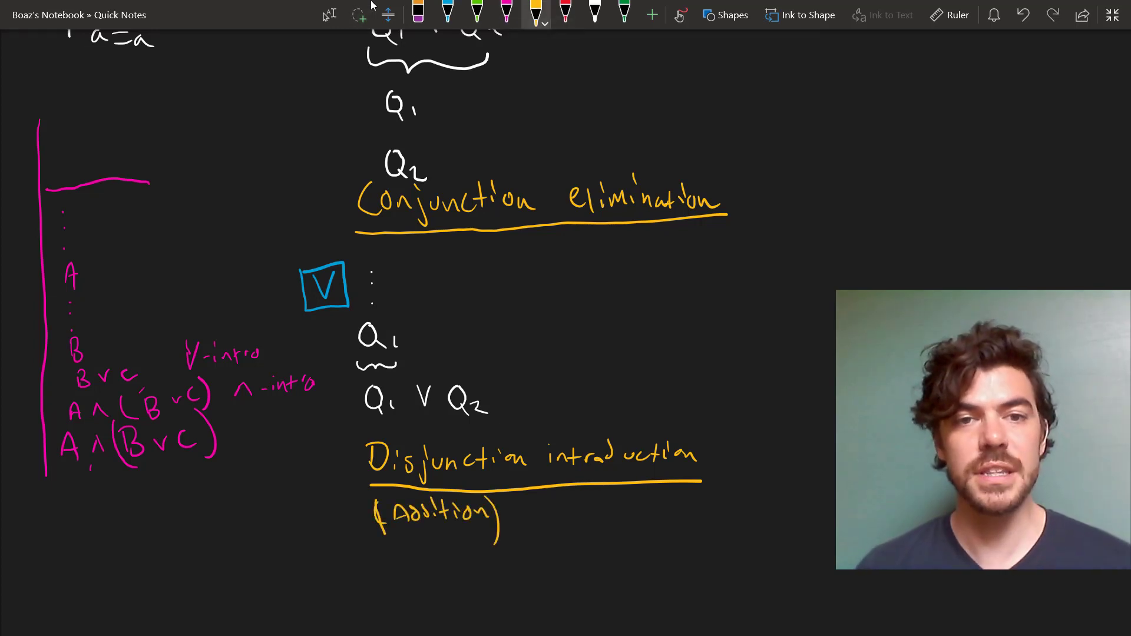